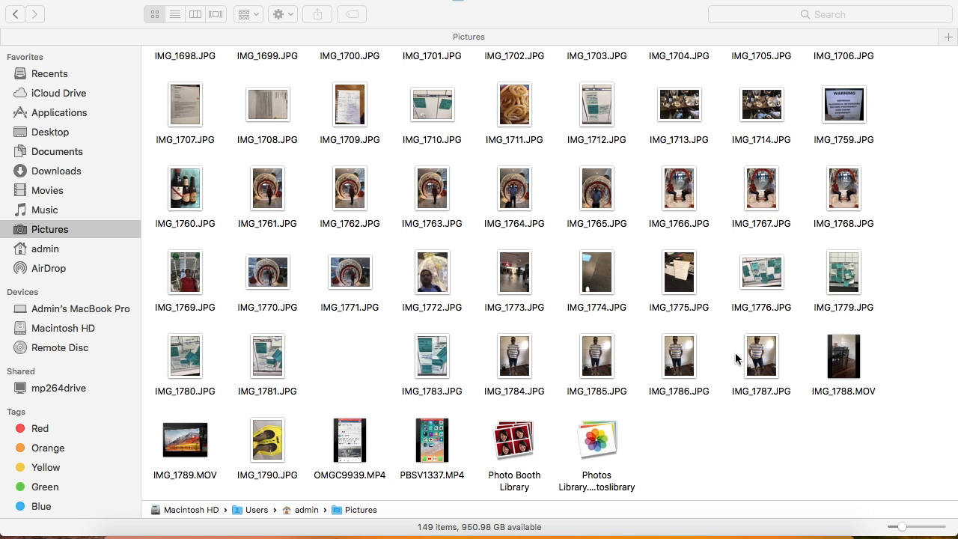
mouse_move(277, 196)
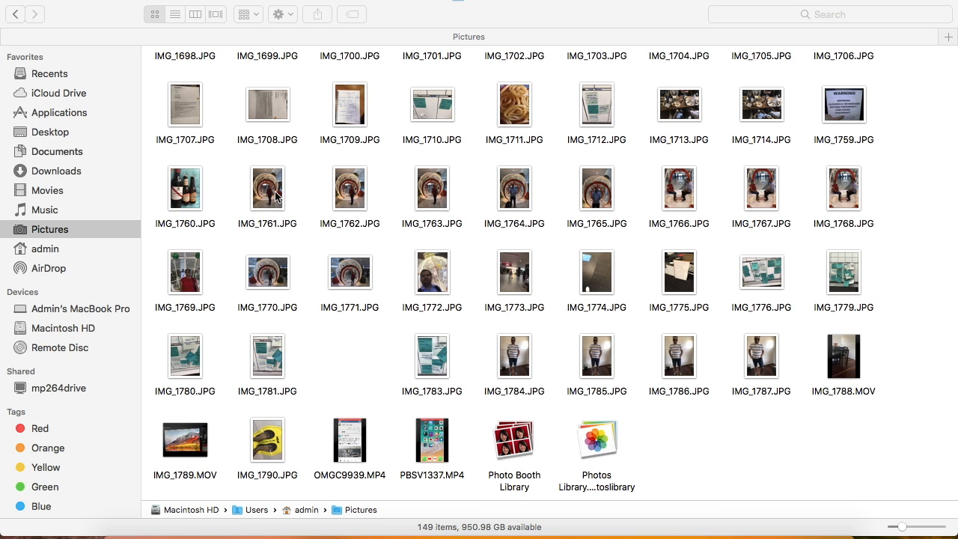
Select the photo IMG_1761.JPG in the Pictures folder
left_click(267, 188)
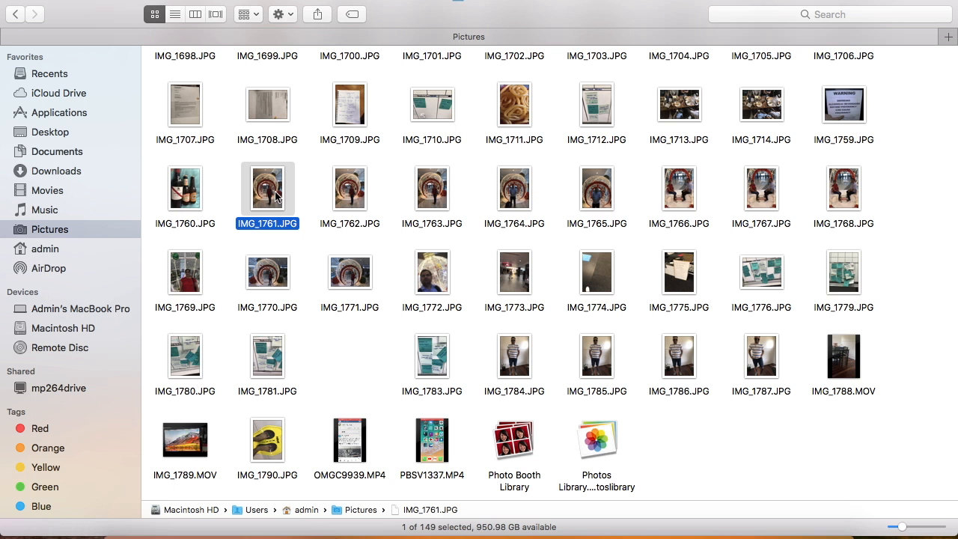
Shift-select through IMG_1764.JPG so IMG_1761 to IMG_1764 are selected
left_click(514, 188)
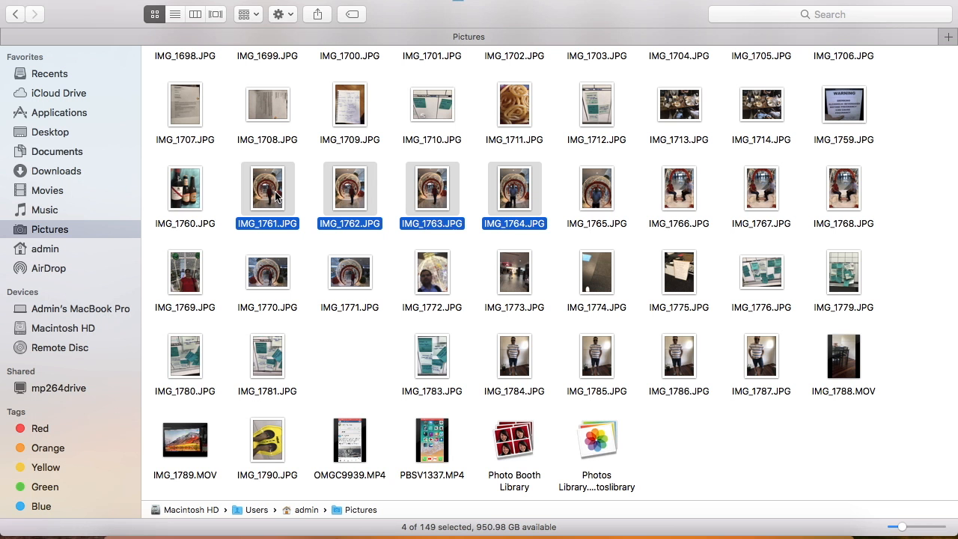
mouse_move(301, 190)
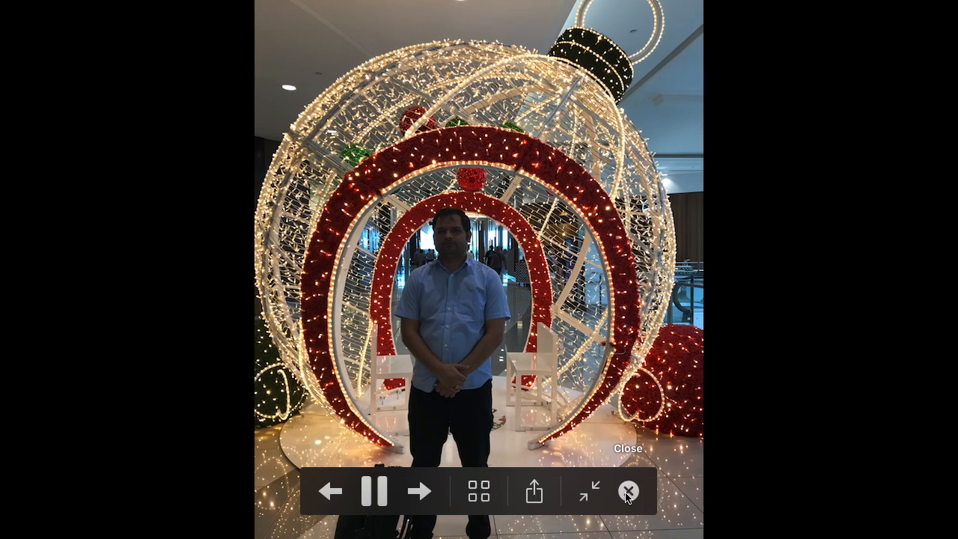
left_click(627, 492)
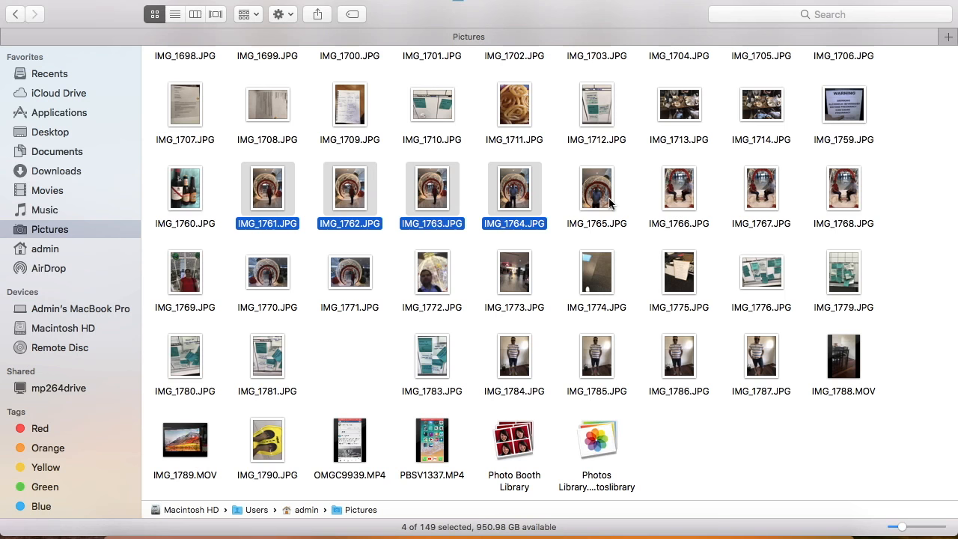
mouse_move(599, 202)
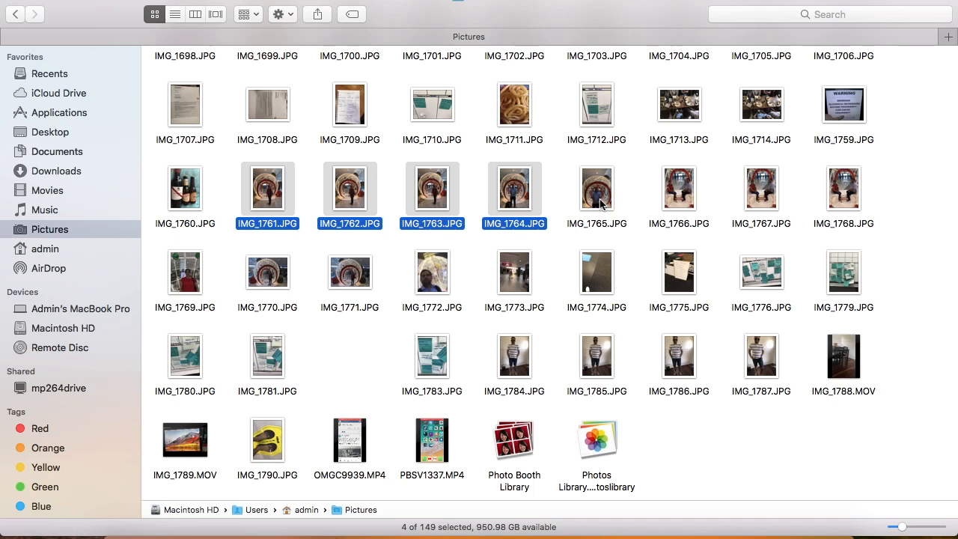
Select IMG_1765.JPG on its own, replacing the four-photo selection
left_click(597, 188)
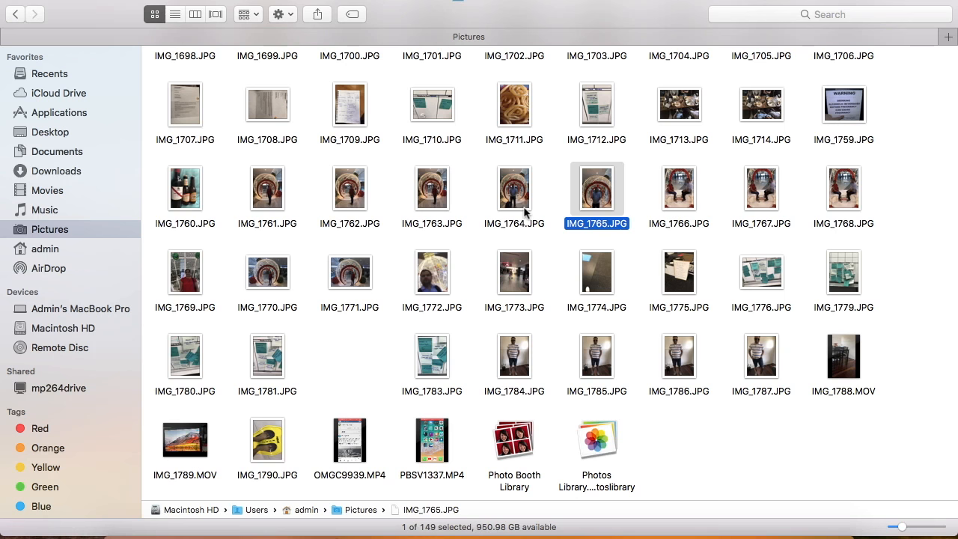
Open IMG_1765.JPG with the Phiewer app from its context menu
right_click(597, 187)
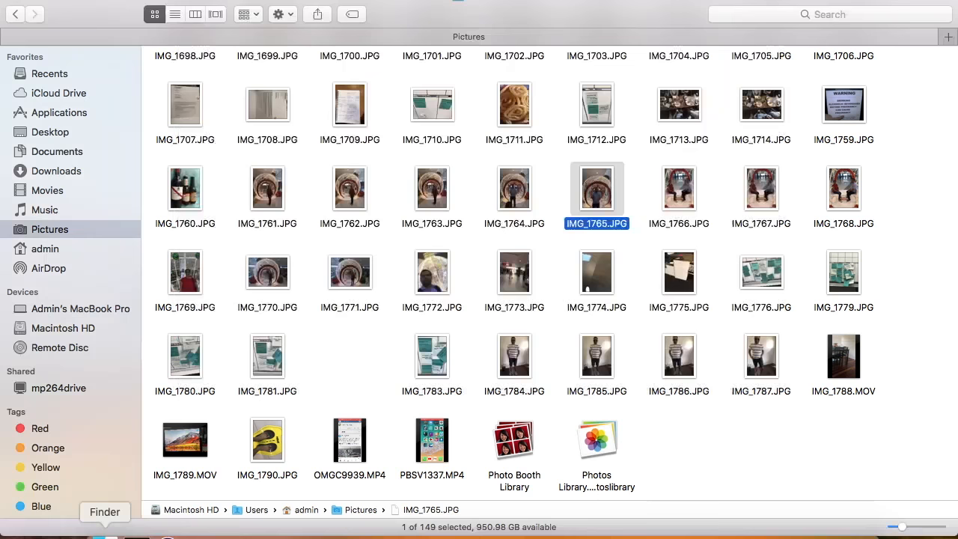
double_click(596, 187)
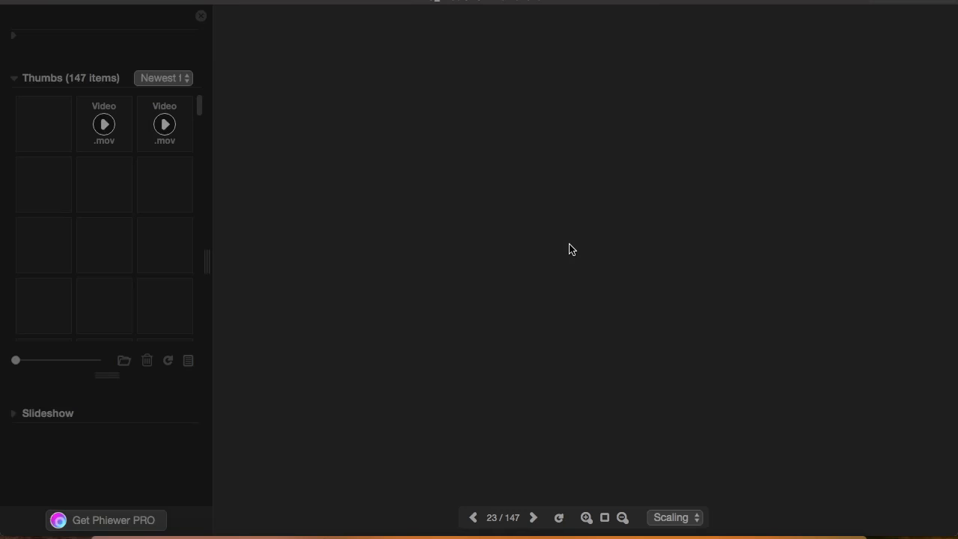